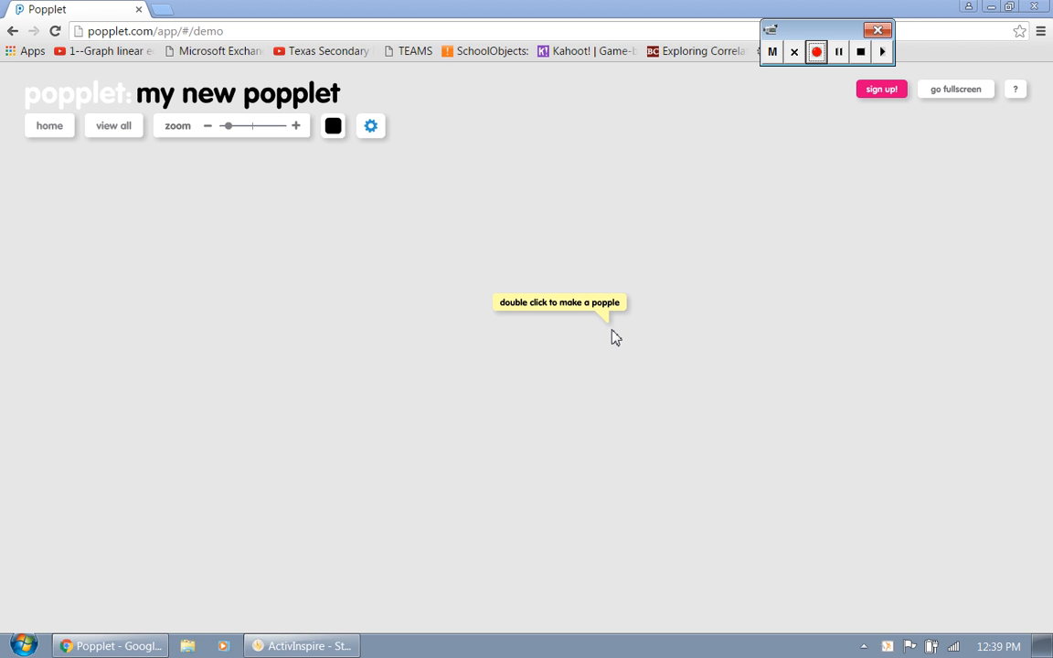
{"action": "mouse_move", "coordinate": [585, 331]}
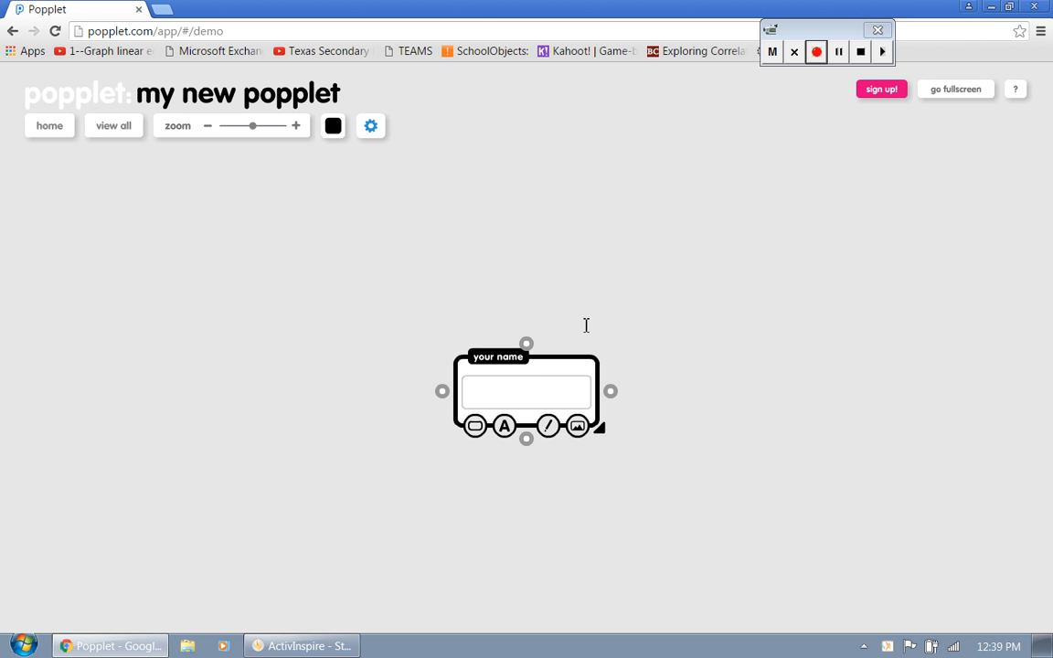
Step: Move the new empty popple up-left and enlarge it in the upper middle of the canvas
{"action": "left_click_drag", "start_coordinate": [600, 430], "coordinate": [567, 375]}
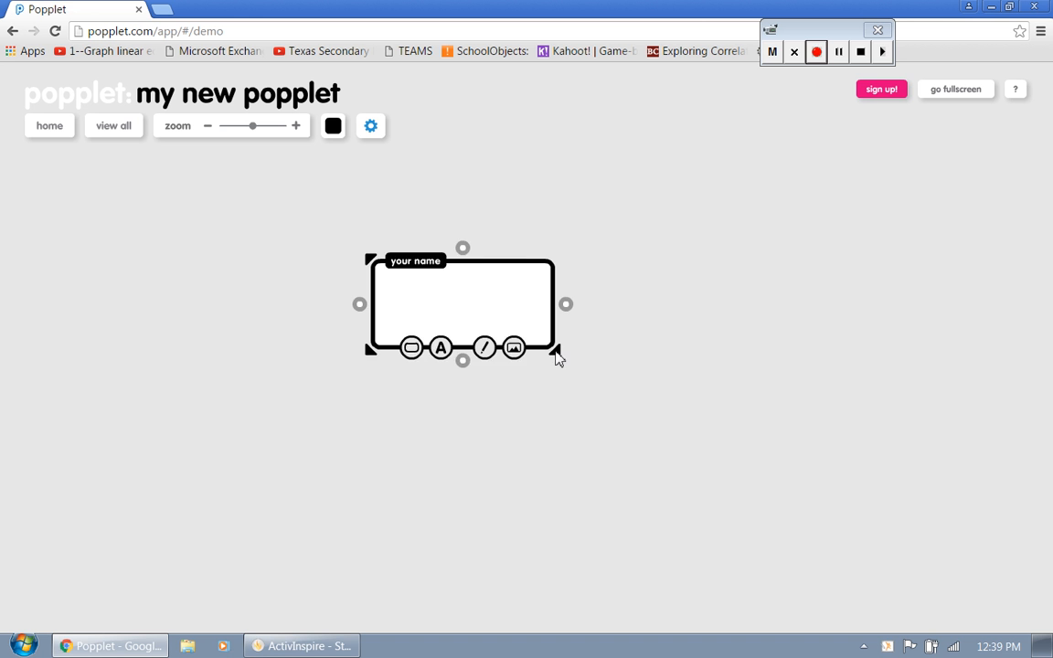
{"action": "left_click_drag", "start_coordinate": [556, 353], "coordinate": [578, 370]}
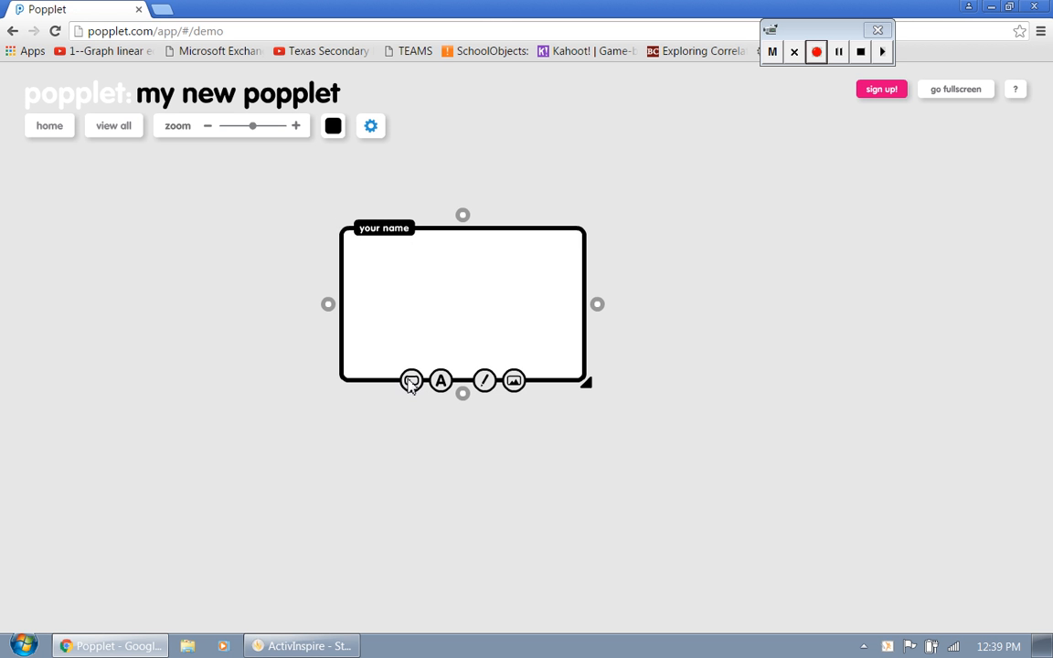
{"action": "mouse_move", "coordinate": [412, 382]}
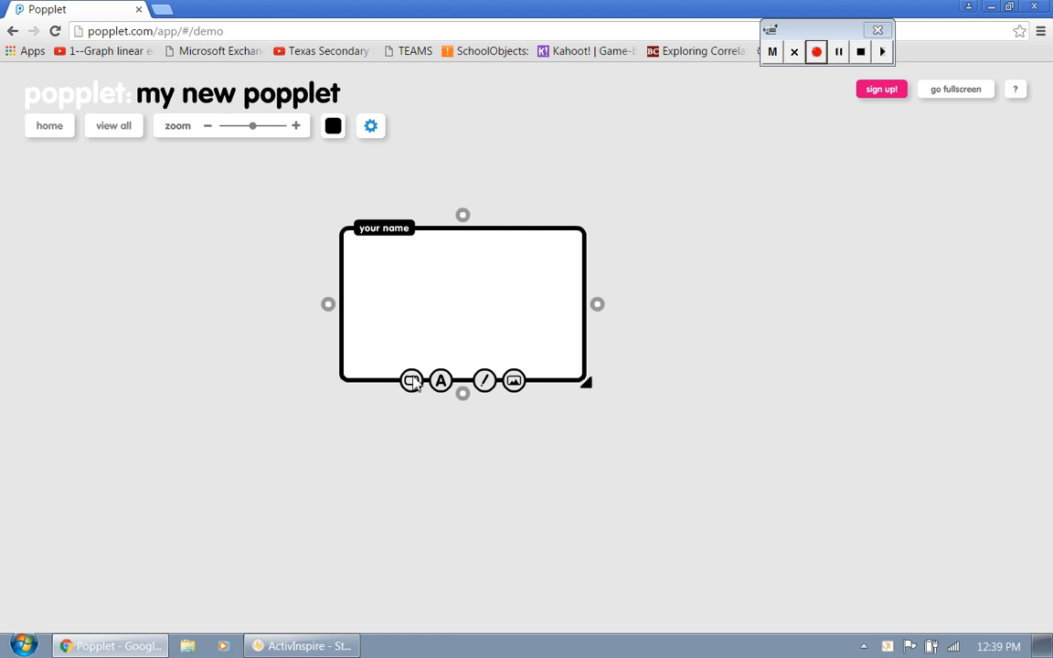
Step: Colour the popple green, label it 'Popplet', and link a new popple to its right
{"action": "left_click", "coordinate": [413, 380]}
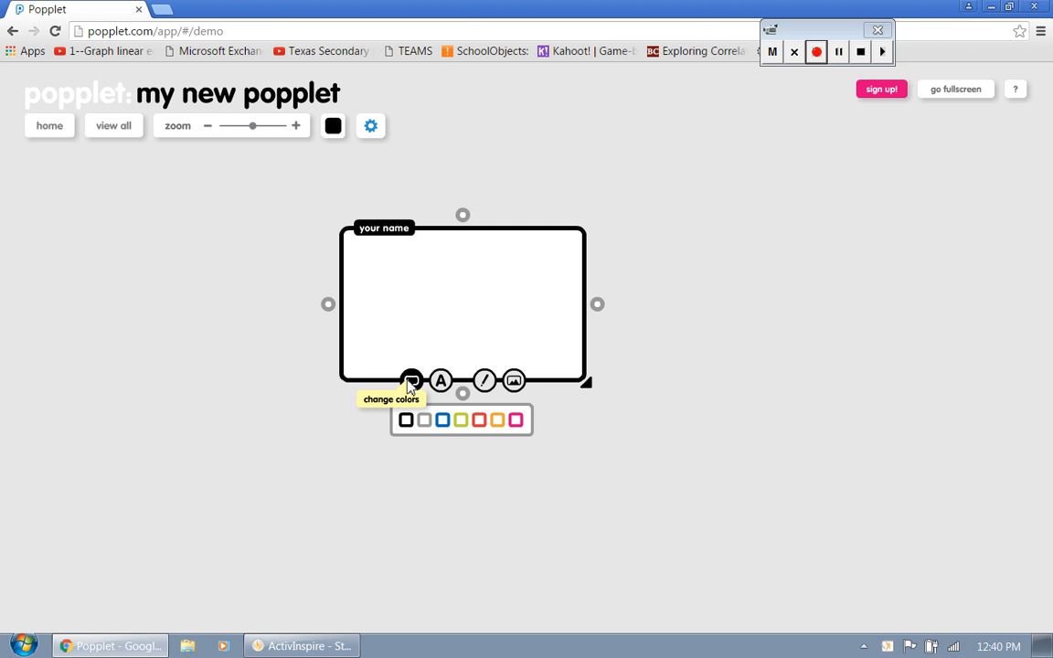
{"action": "left_click", "coordinate": [443, 419]}
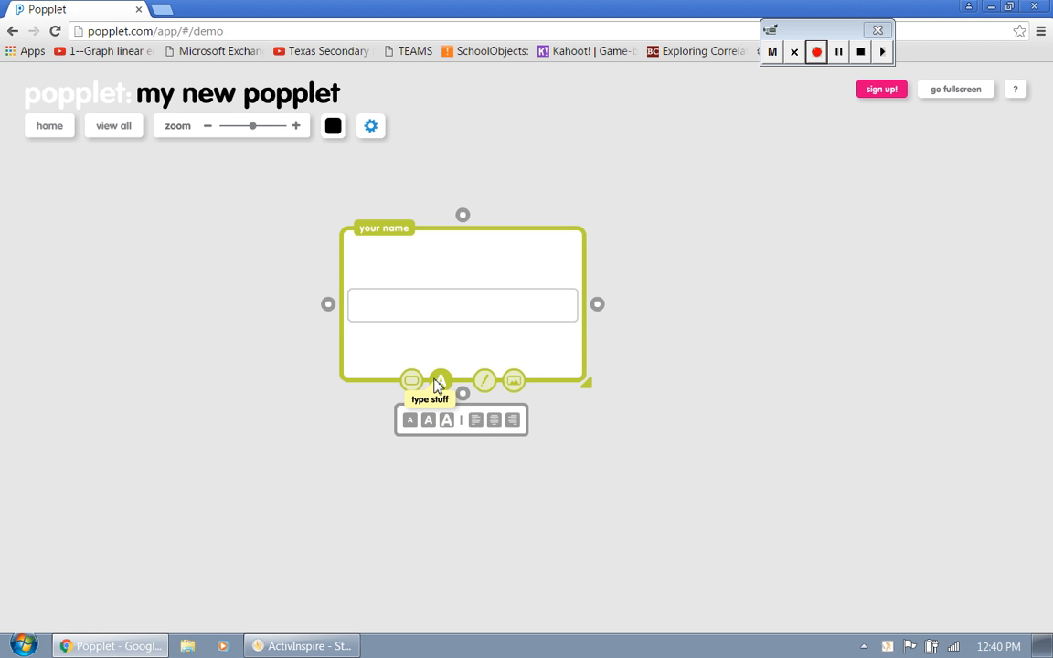
{"action": "left_click", "coordinate": [462, 304]}
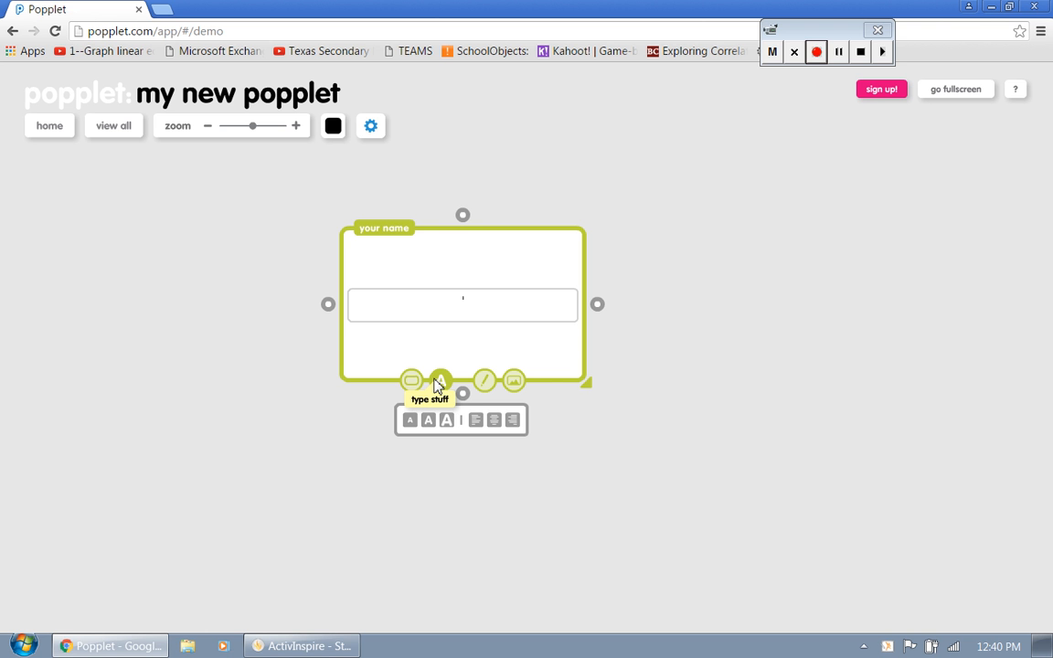
{"action": "type", "text": "Popplet"}
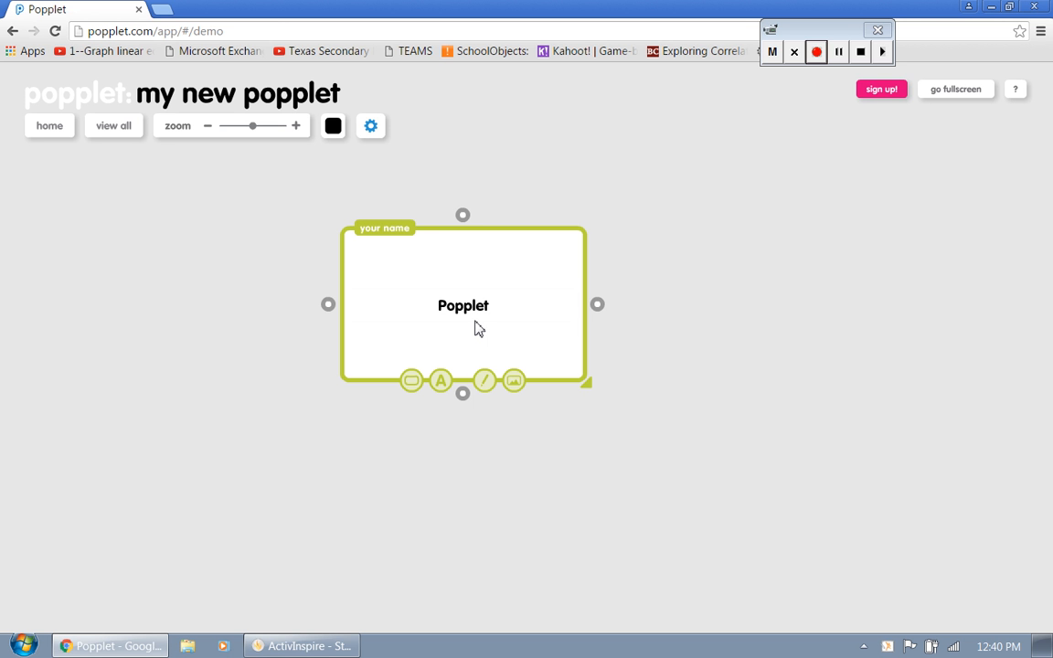
{"action": "left_click_drag", "start_coordinate": [596, 304], "coordinate": [674, 274]}
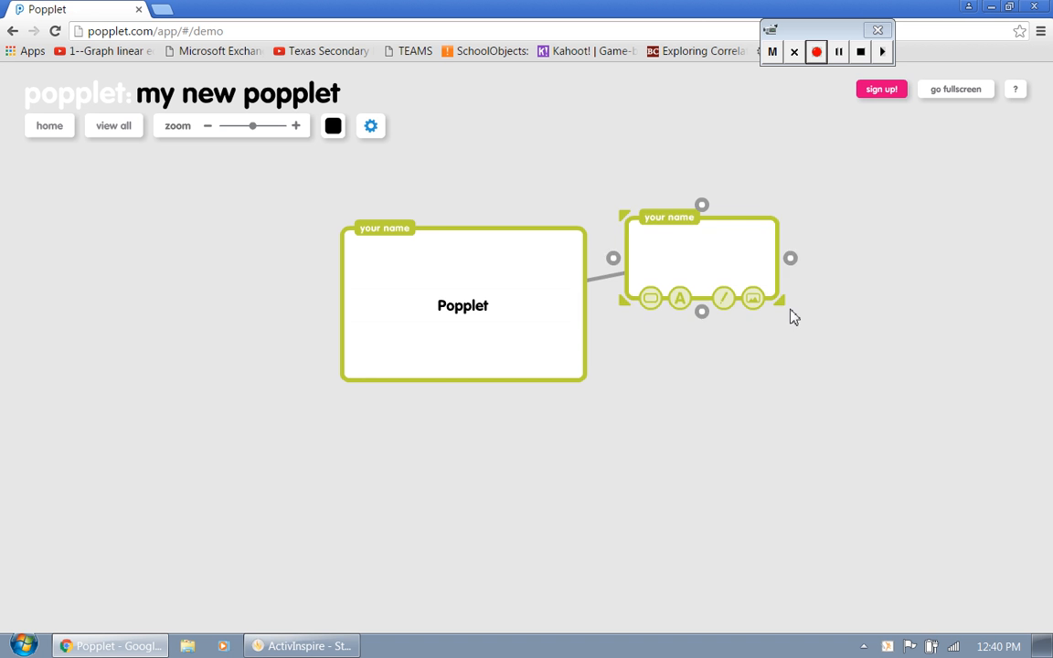
Step: Handwrite 'Popplet!' in pink with two smiley faces, then link a new popple below
{"action": "left_click", "coordinate": [724, 298]}
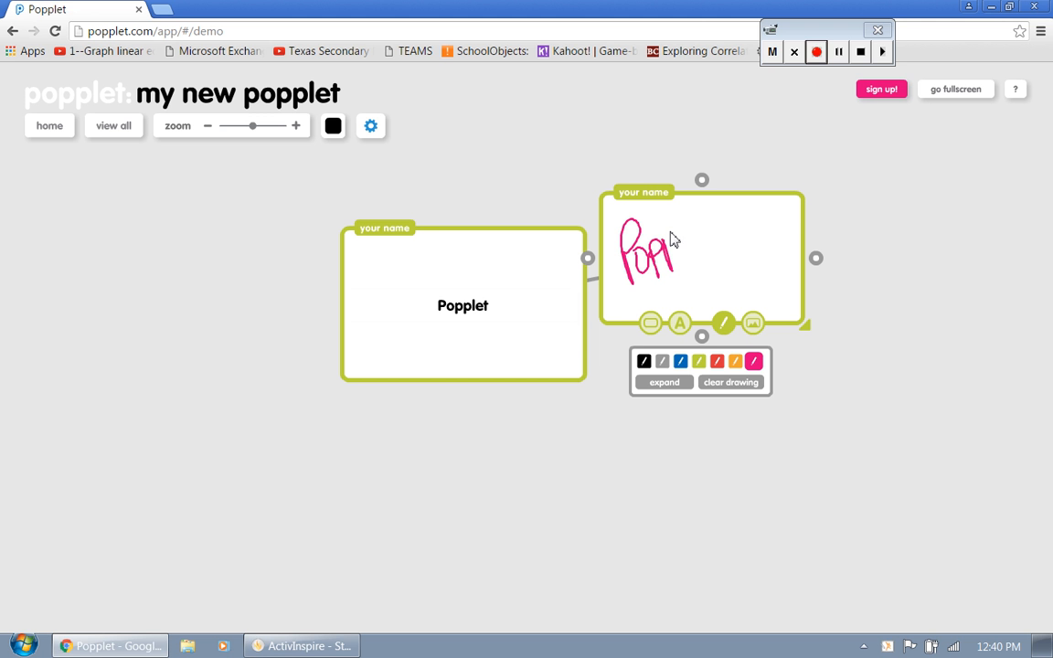
{"action": "left_click_drag", "start_coordinate": [667, 247], "coordinate": [727, 223]}
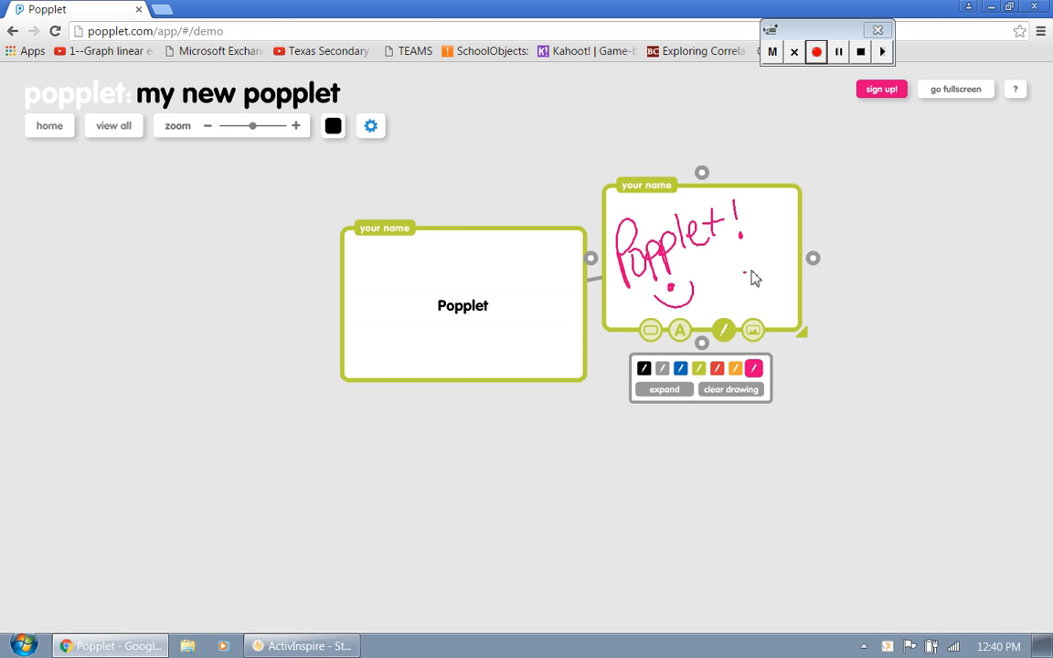
{"action": "left_click_drag", "start_coordinate": [748, 276], "coordinate": [786, 249]}
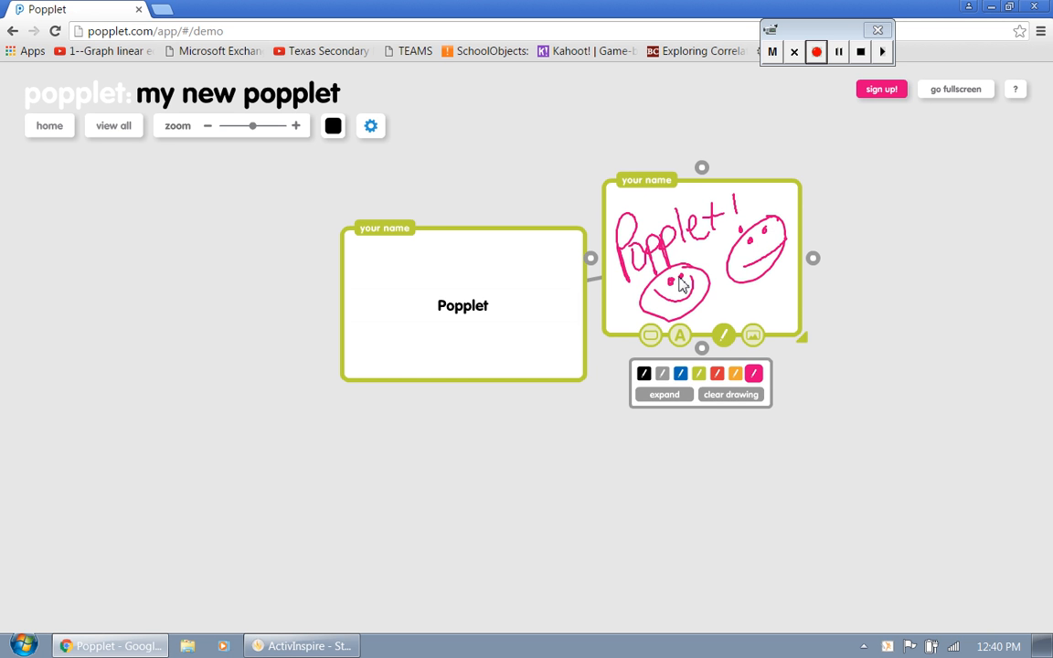
{"action": "left_click", "coordinate": [813, 428]}
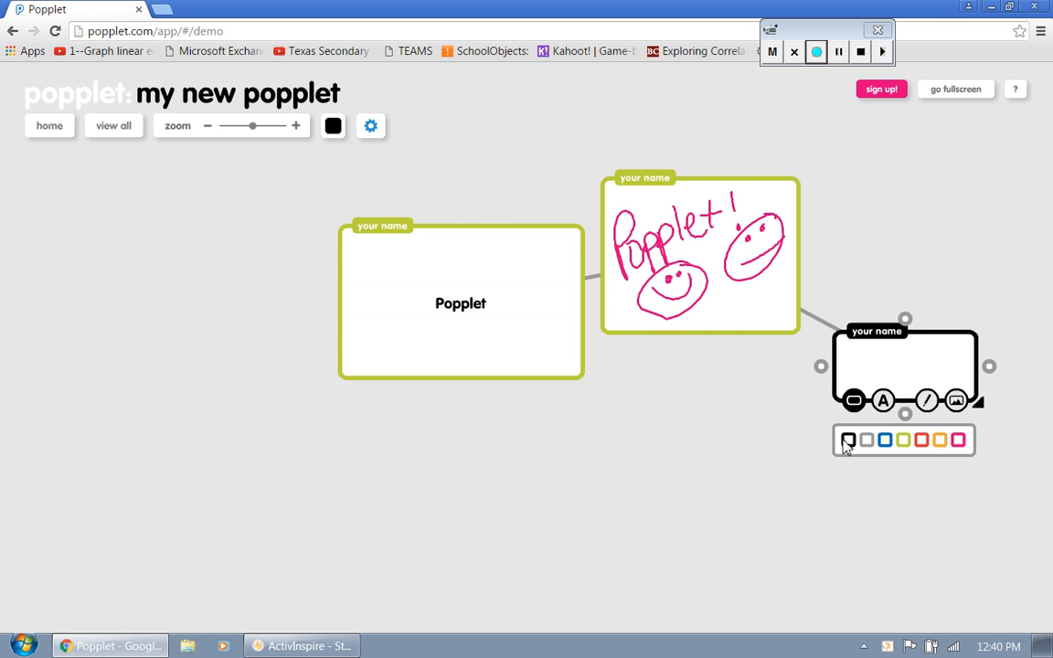
{"action": "mouse_move", "coordinate": [826, 375]}
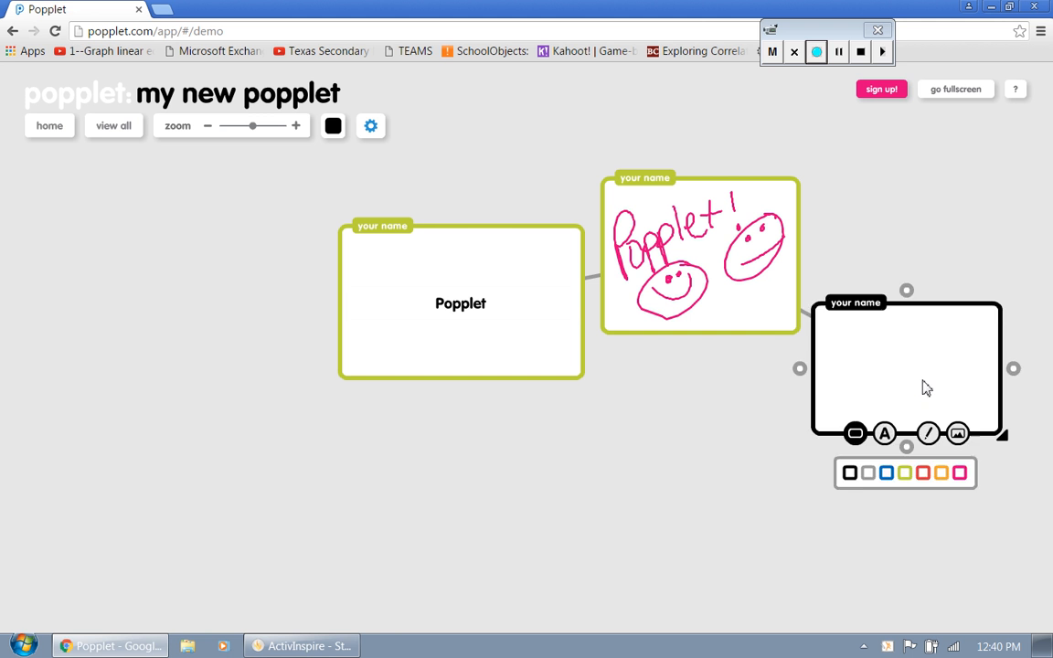
Step: Choose to upload an image from the computer into the newest popple
{"action": "left_click", "coordinate": [958, 433]}
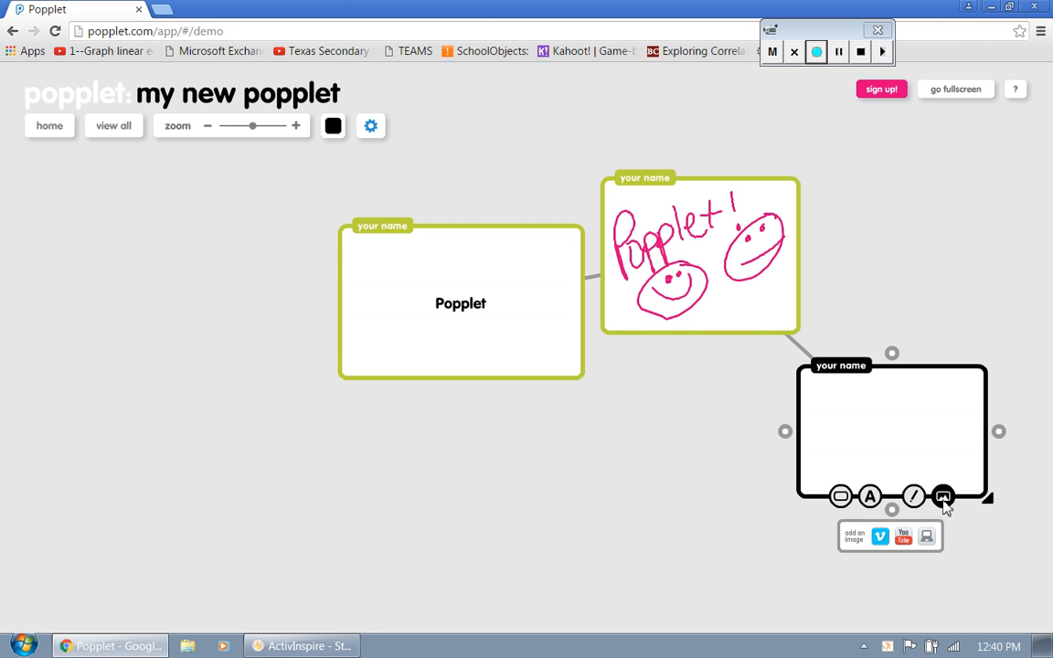
{"action": "mouse_move", "coordinate": [943, 497]}
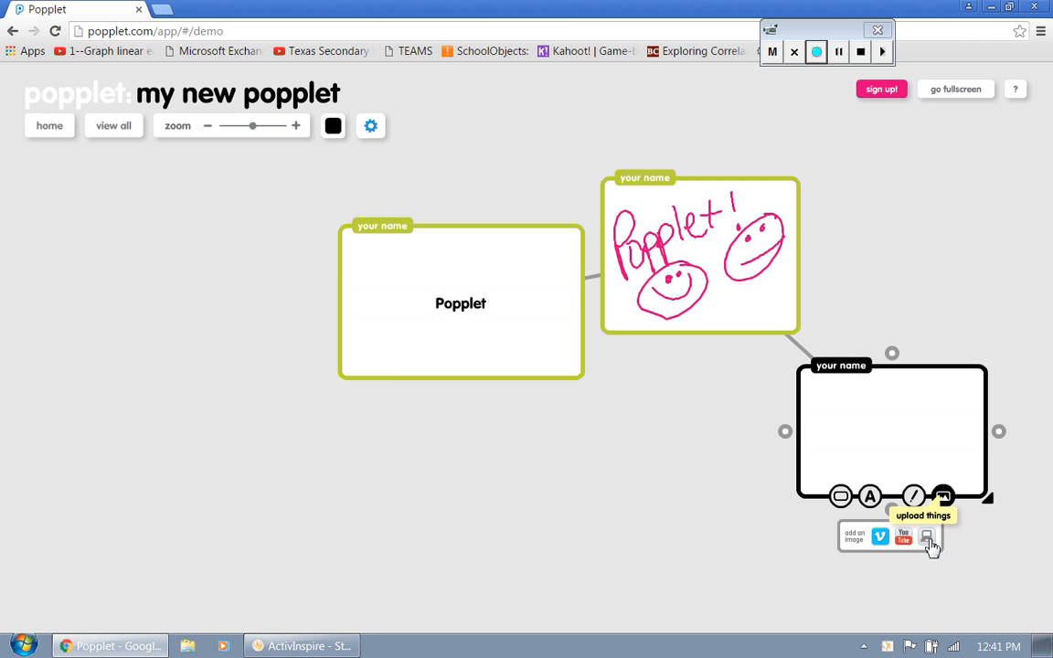
{"action": "left_click", "coordinate": [927, 537]}
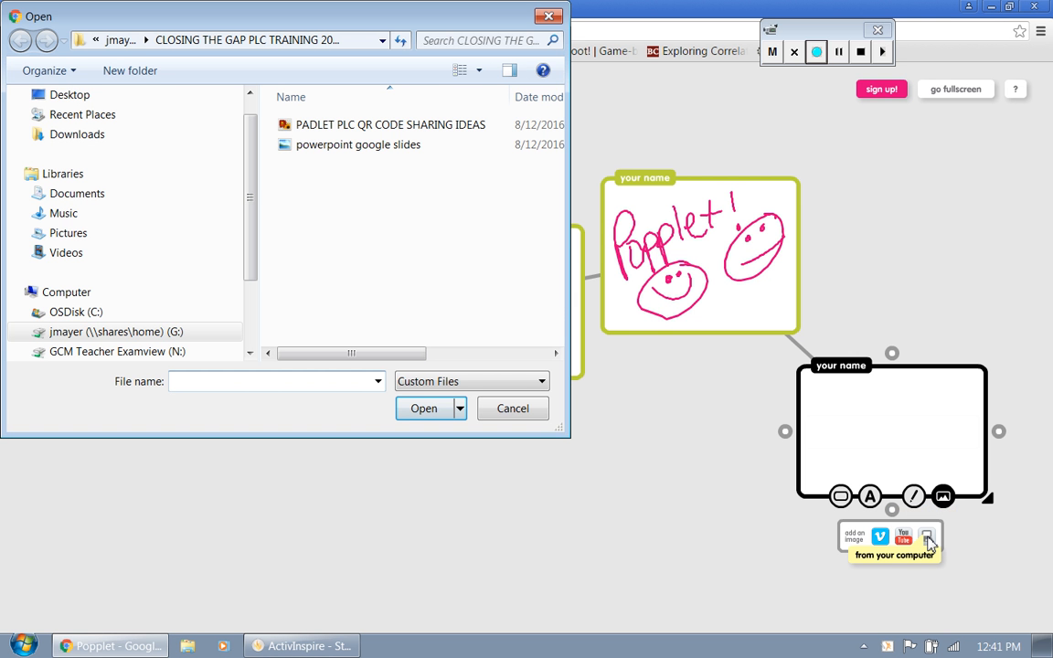
Step: Select the photo IMG_0060 from the Desktop so it fills the newest popple
{"action": "left_click", "coordinate": [70, 95]}
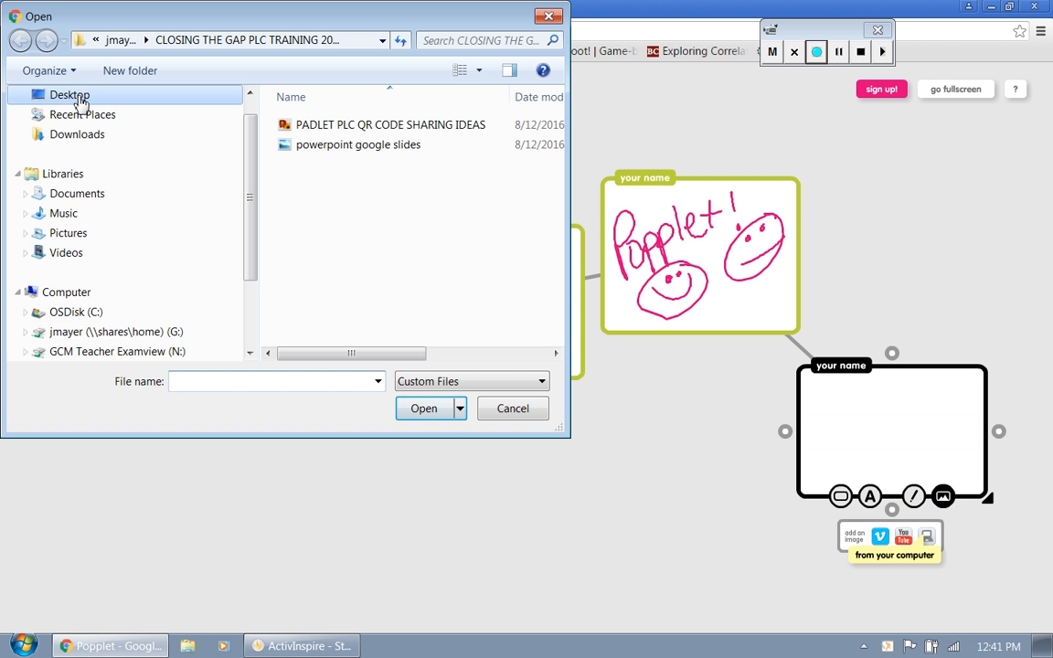
{"action": "left_click", "coordinate": [69, 95]}
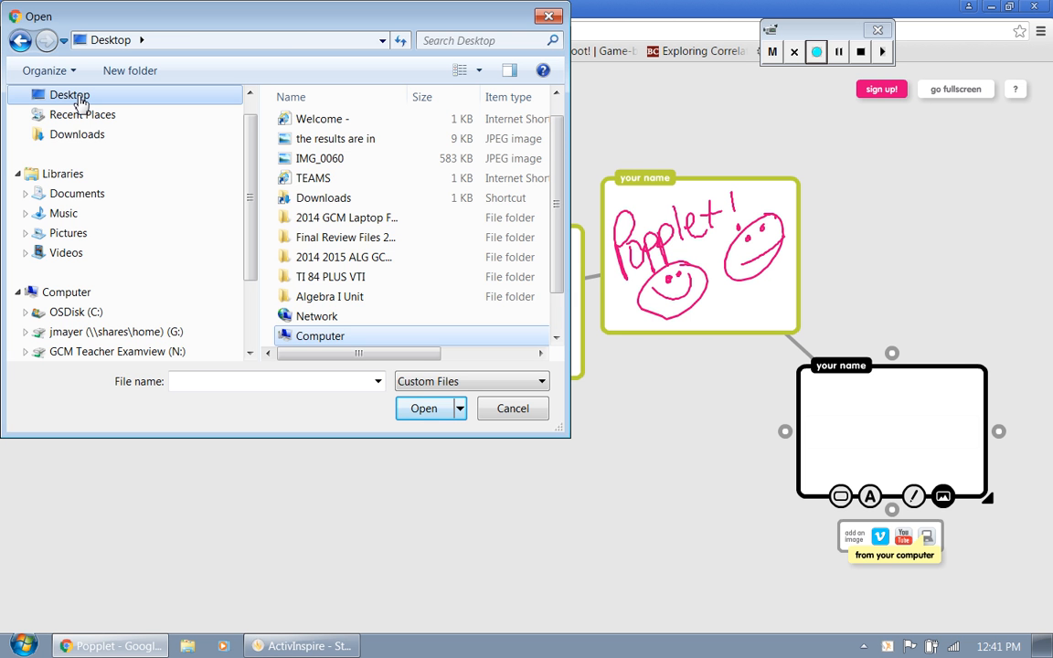
{"action": "scroll", "scroll_direction": "down", "scroll_amount": 3}
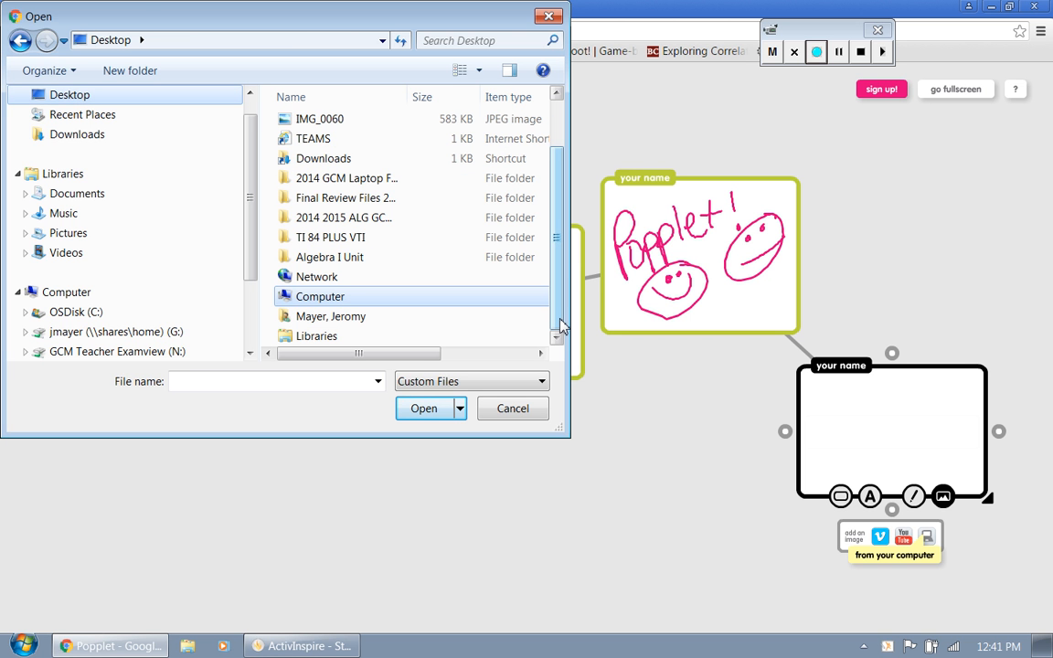
{"action": "left_click", "coordinate": [424, 410]}
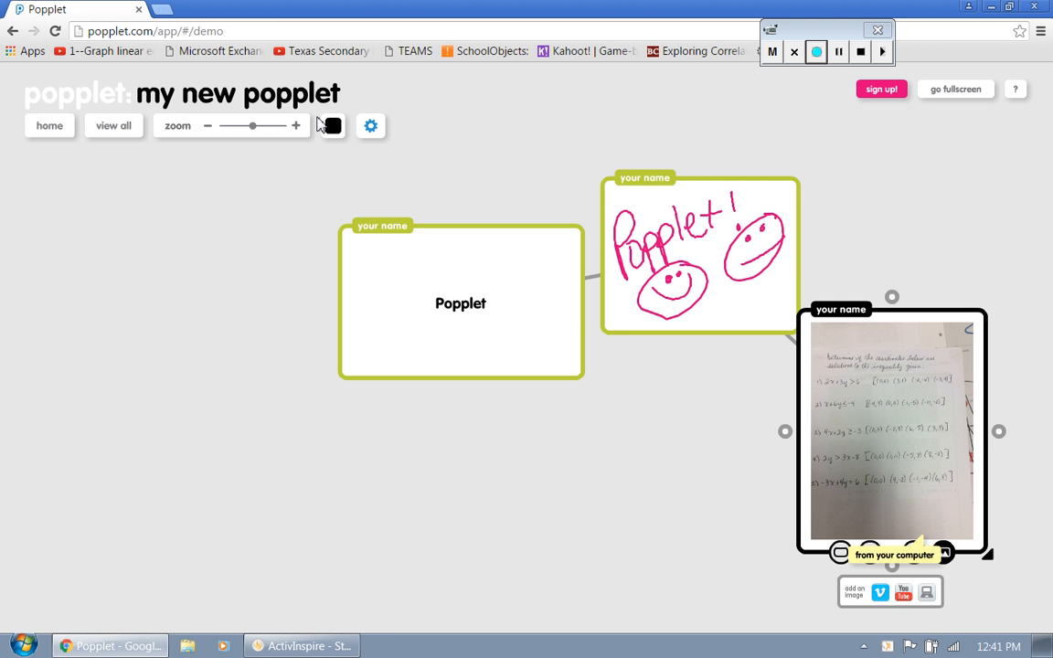
Step: Create a popple linked left of the title box and bring up its YouTube video search
{"action": "left_click_drag", "start_coordinate": [987, 556], "coordinate": [1024, 607]}
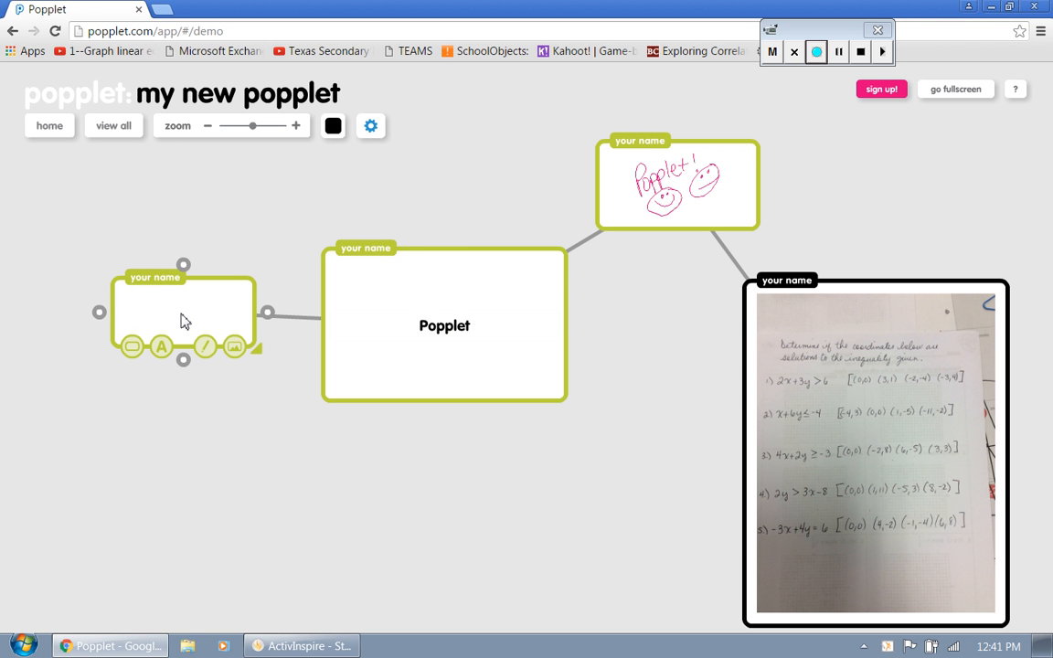
{"action": "left_click", "coordinate": [132, 347]}
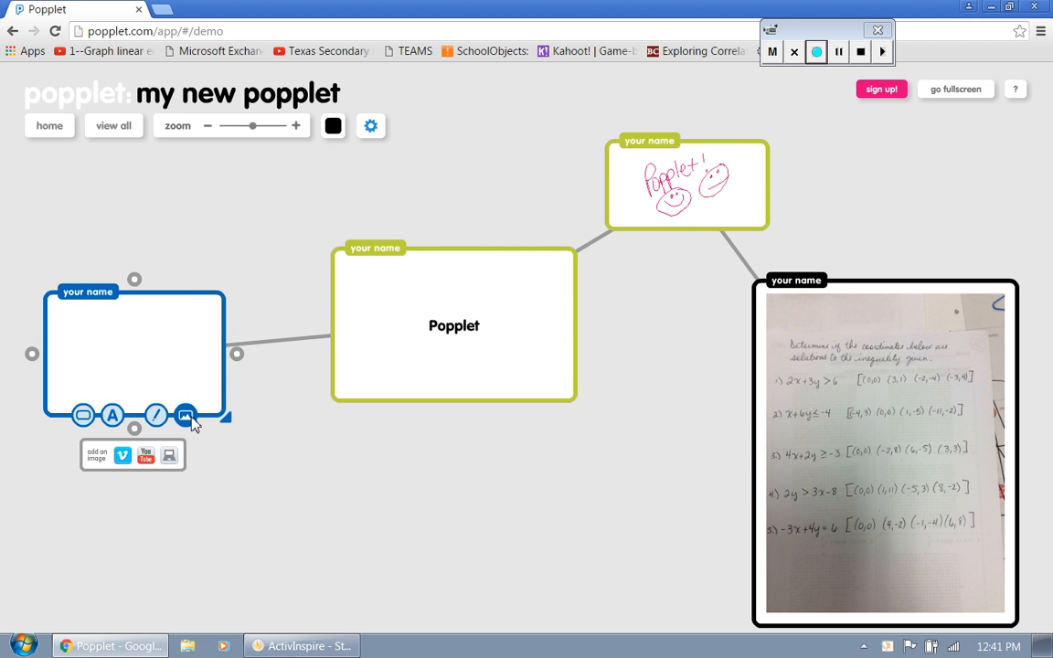
{"action": "left_click", "coordinate": [146, 455]}
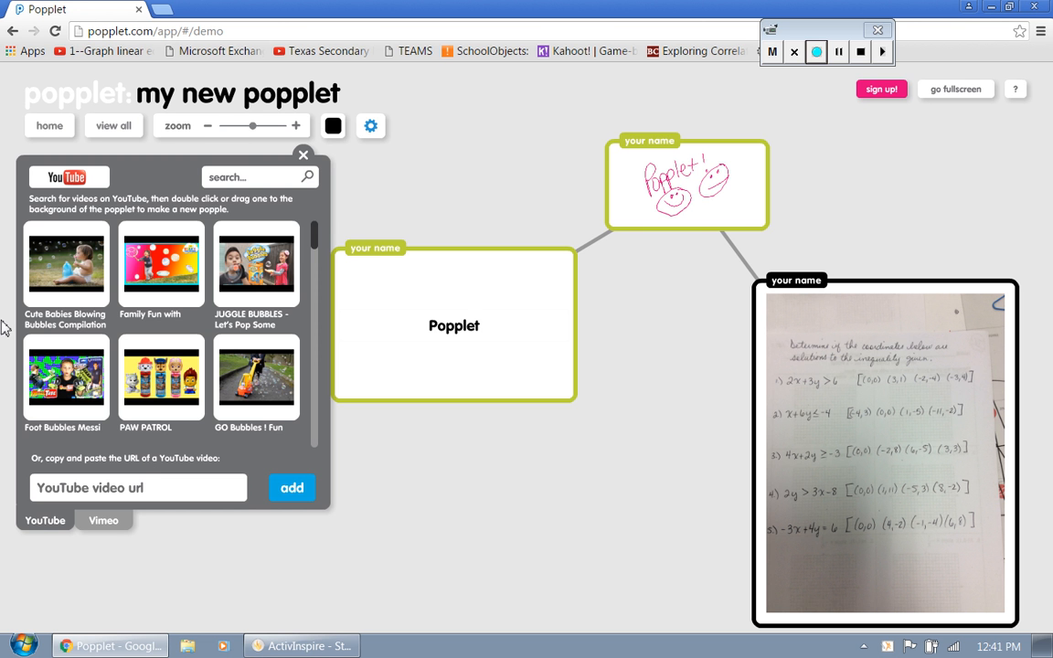
Step: Search YouTube for 'Popplet', add a video to the left popple, and close the search panel
{"action": "type", "text": "Texas Secx"}
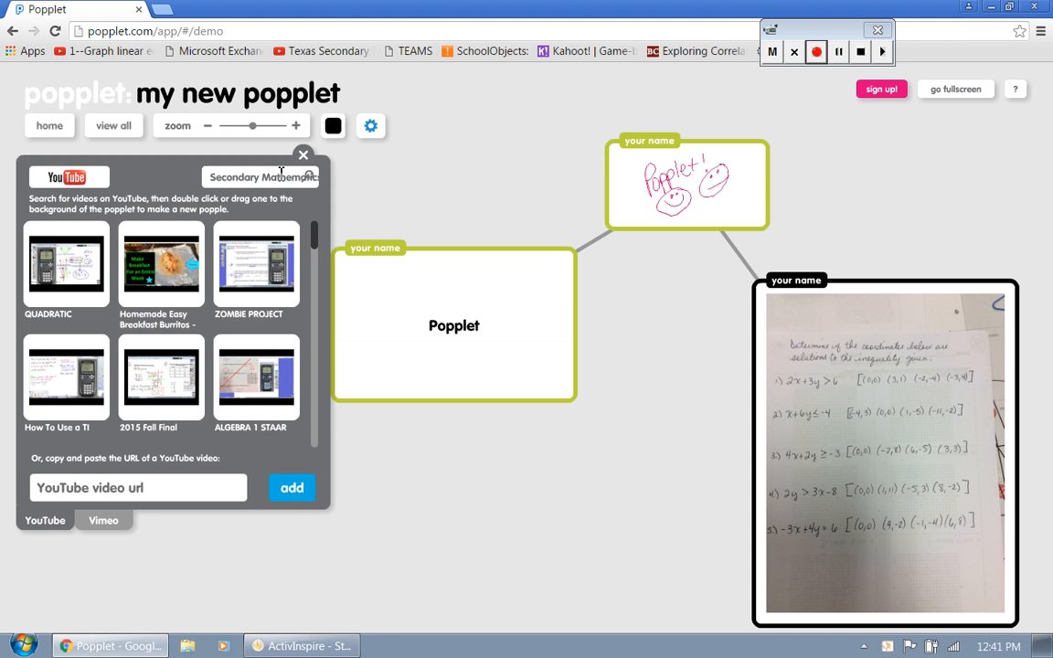
{"action": "scroll", "scroll_direction": "down", "scroll_amount": 3}
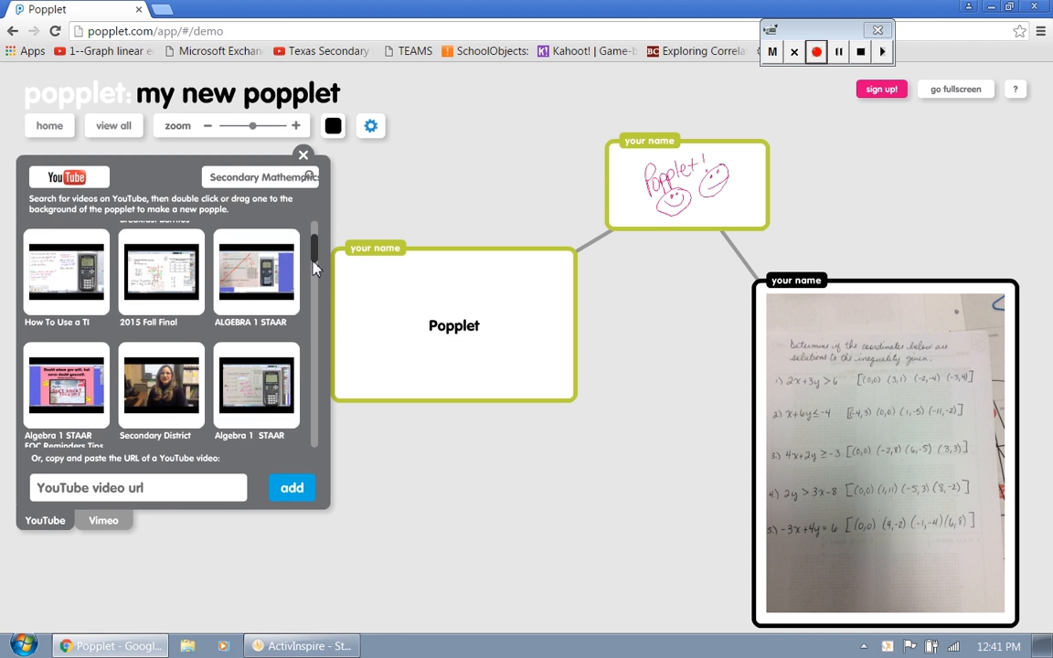
{"action": "scroll", "scroll_direction": "down", "scroll_amount": 3}
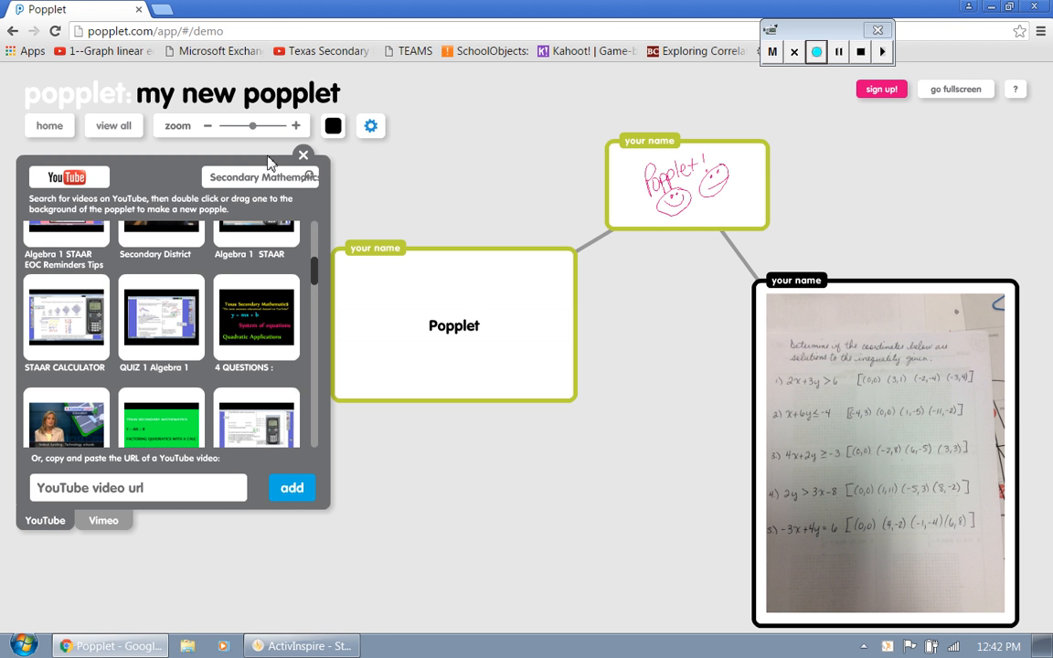
{"action": "left_click", "coordinate": [263, 175]}
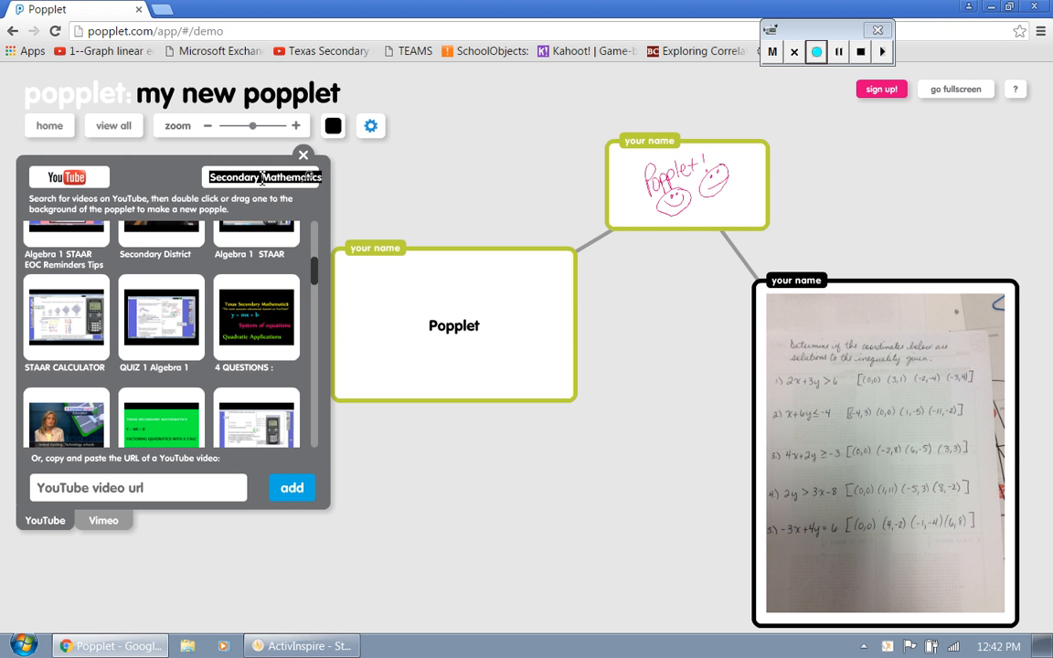
{"action": "type", "text": "Popplet"}
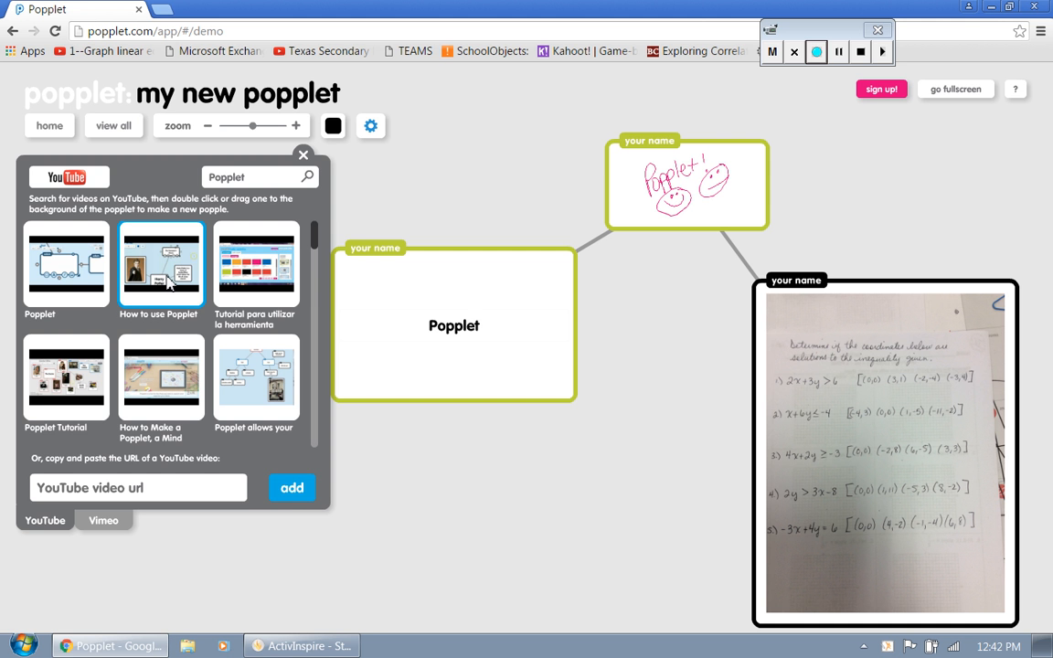
{"action": "left_click", "coordinate": [292, 486]}
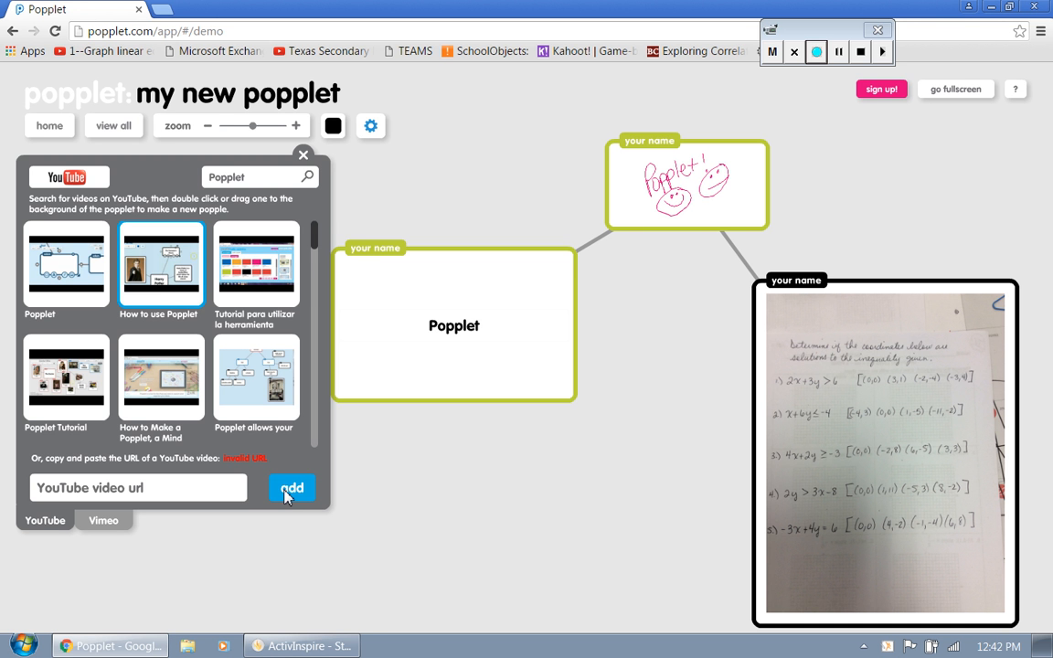
{"action": "mouse_move", "coordinate": [165, 265]}
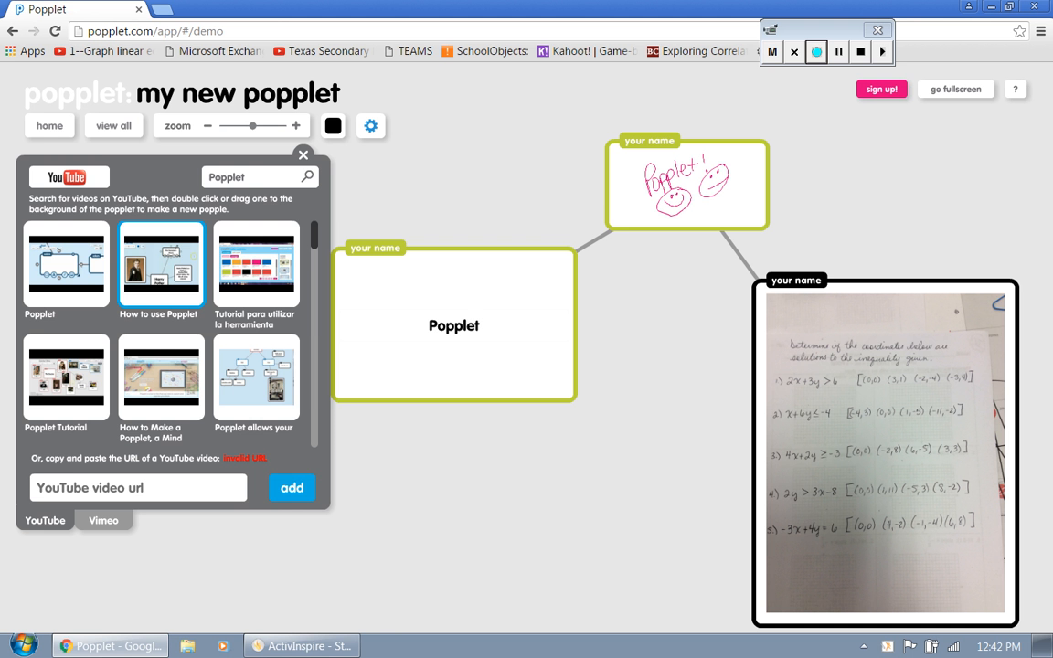
{"action": "mouse_move", "coordinate": [154, 275]}
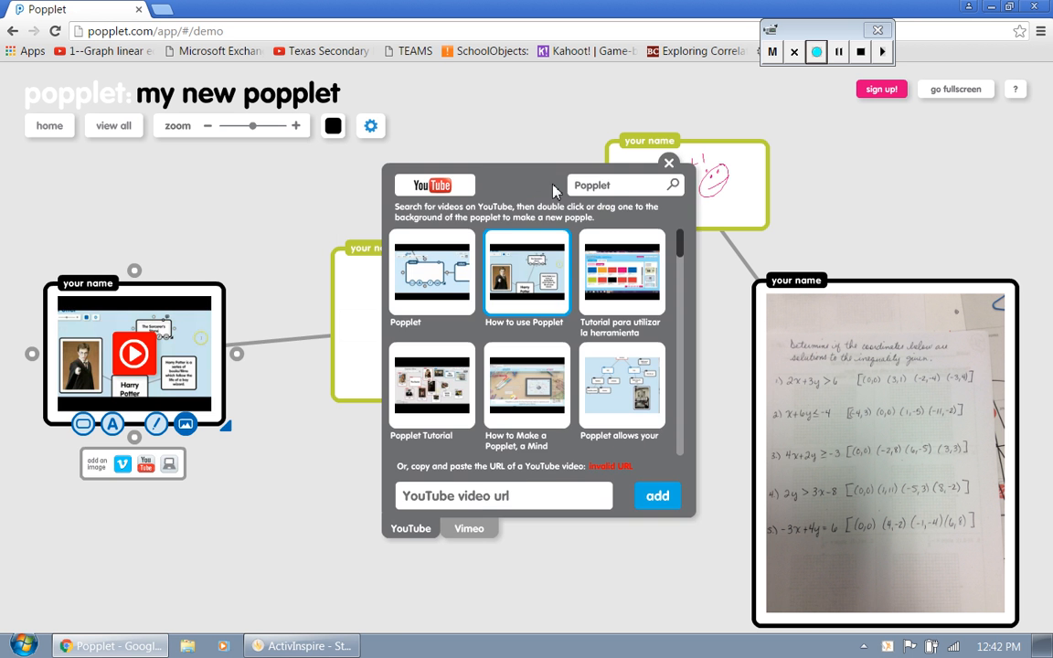
{"action": "left_click", "coordinate": [669, 163]}
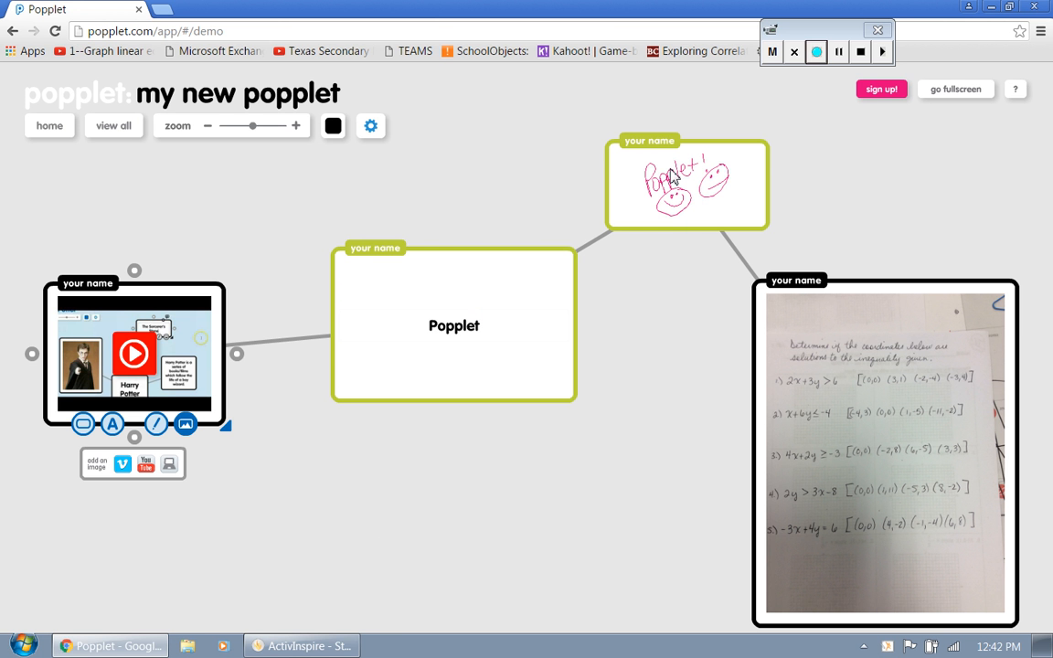
{"action": "left_click", "coordinate": [454, 325]}
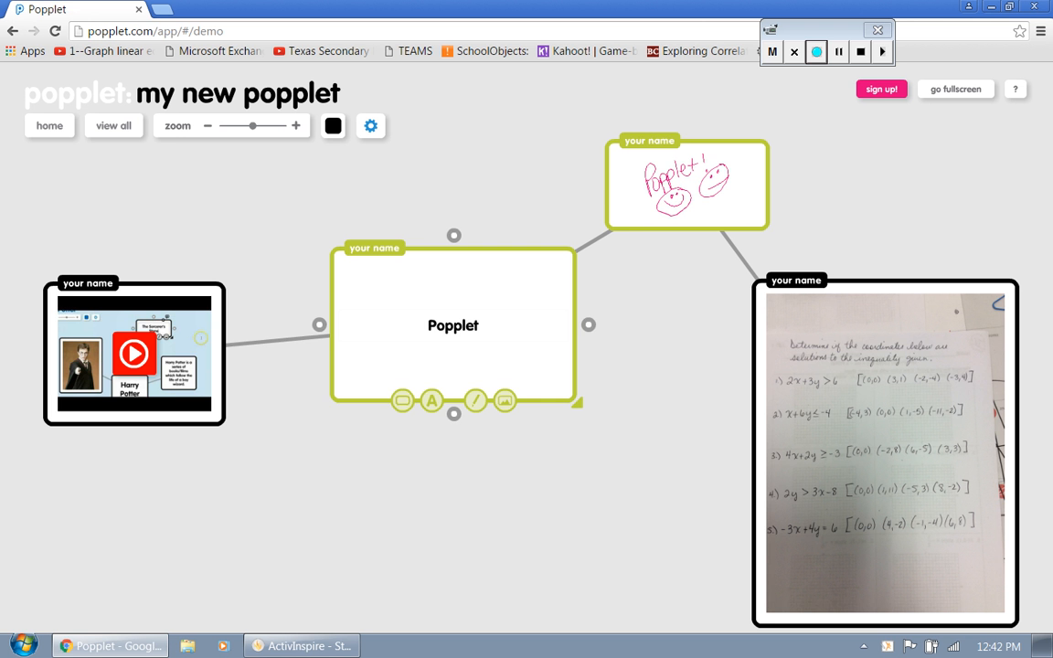
{"action": "left_click", "coordinate": [885, 453]}
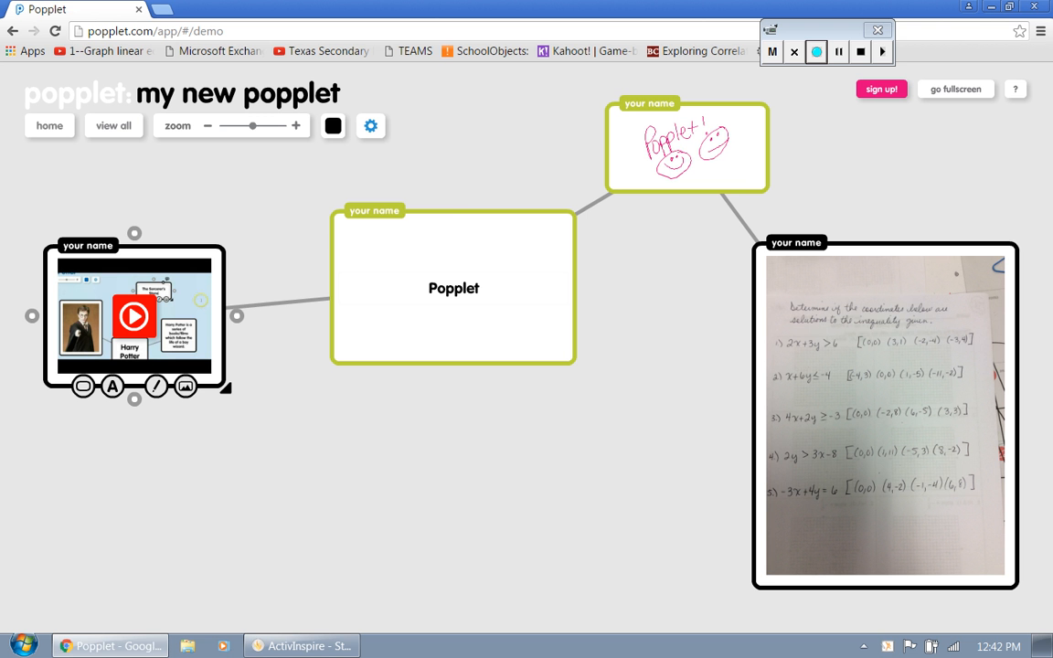
{"action": "left_click", "coordinate": [369, 125]}
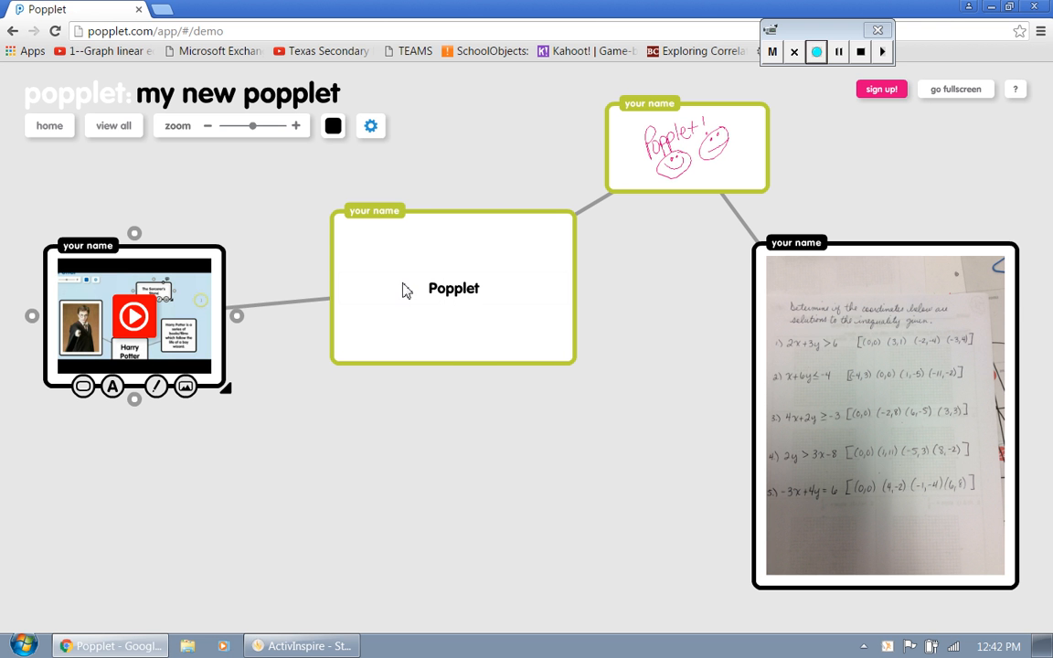
{"action": "mouse_move", "coordinate": [380, 142]}
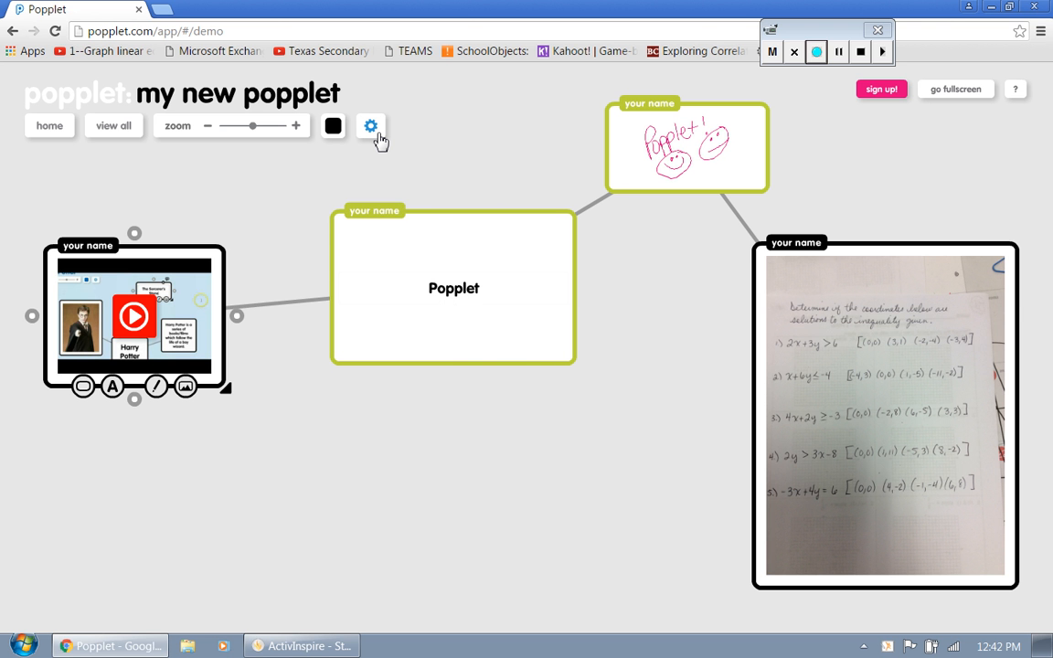
Step: From the map's settings gear, choose to export the map as a JPEG image
{"action": "left_click", "coordinate": [369, 124]}
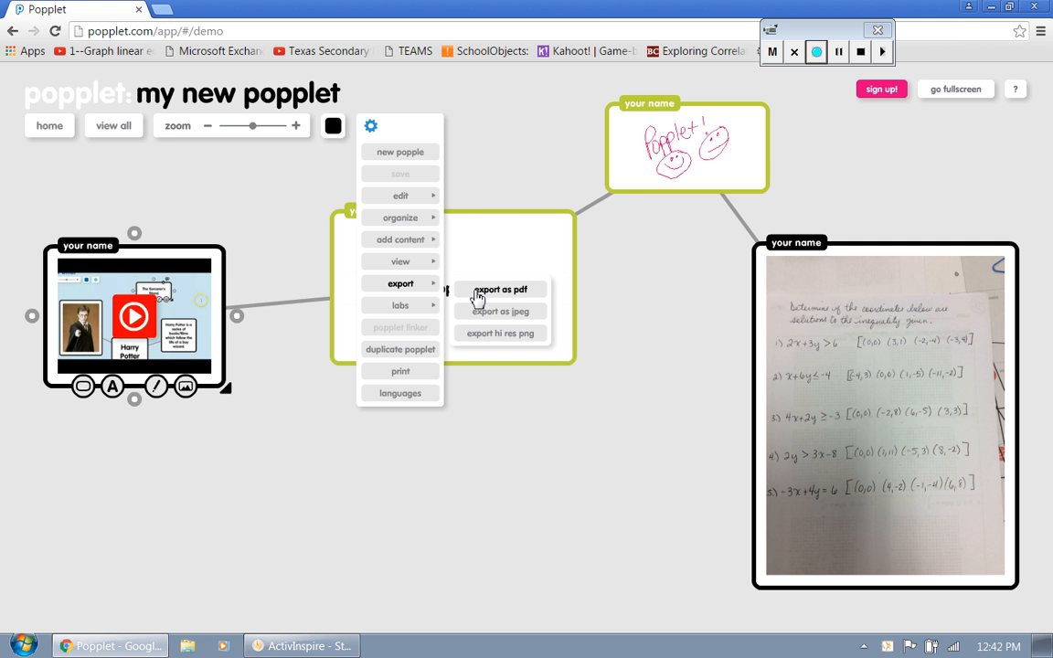
{"action": "mouse_move", "coordinate": [483, 321]}
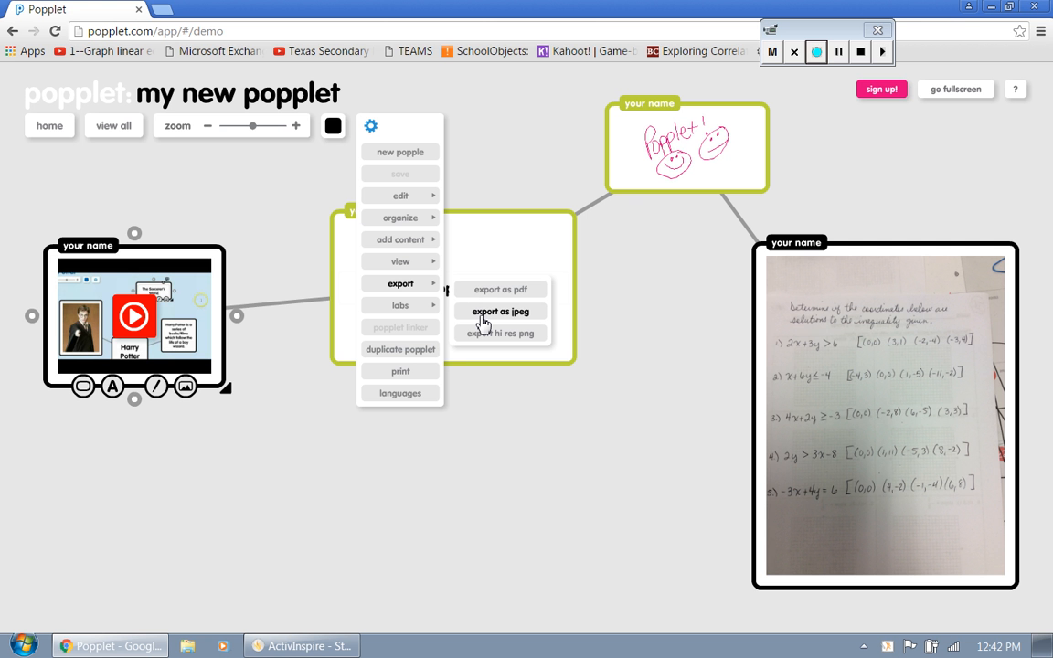
{"action": "left_click", "coordinate": [501, 311]}
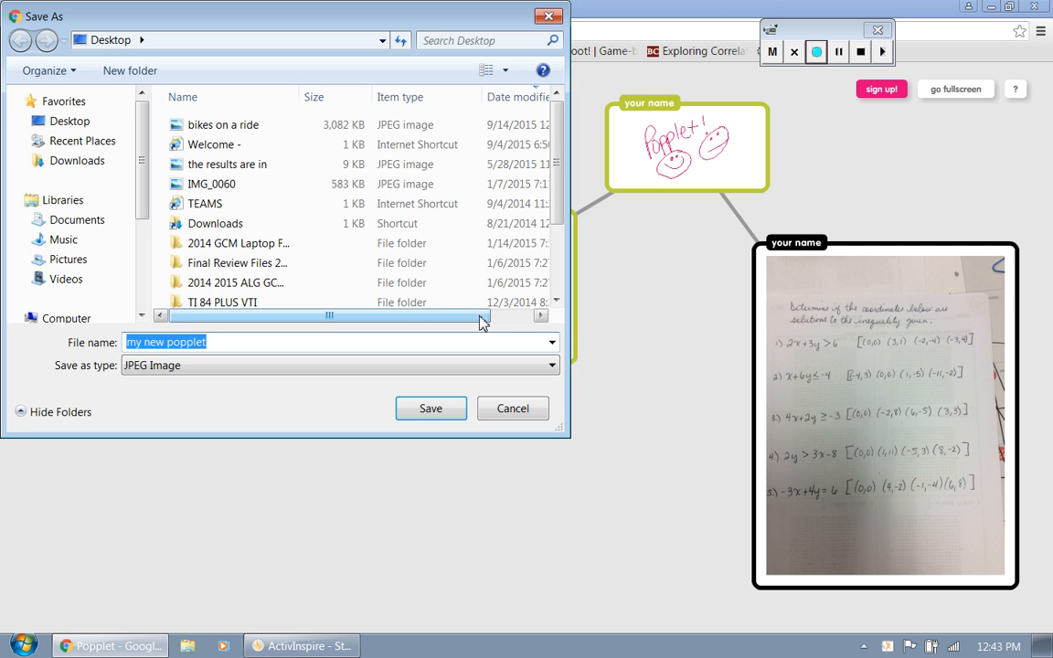
Step: Save the JPEG 'my new popplet' to the Desktop
{"action": "left_click", "coordinate": [69, 120]}
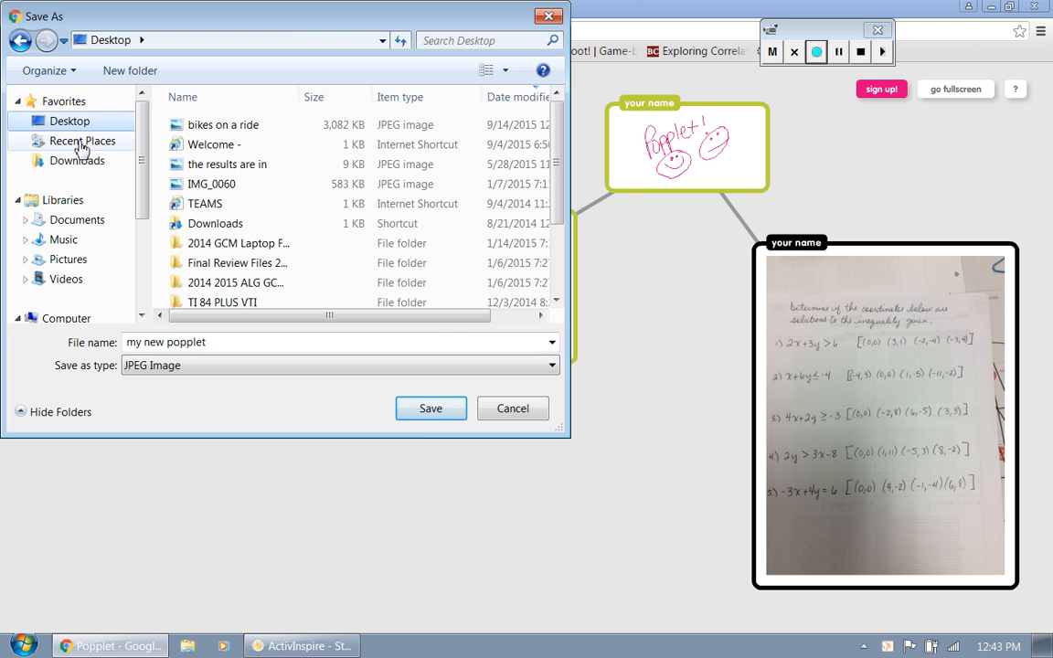
{"action": "left_click", "coordinate": [431, 408]}
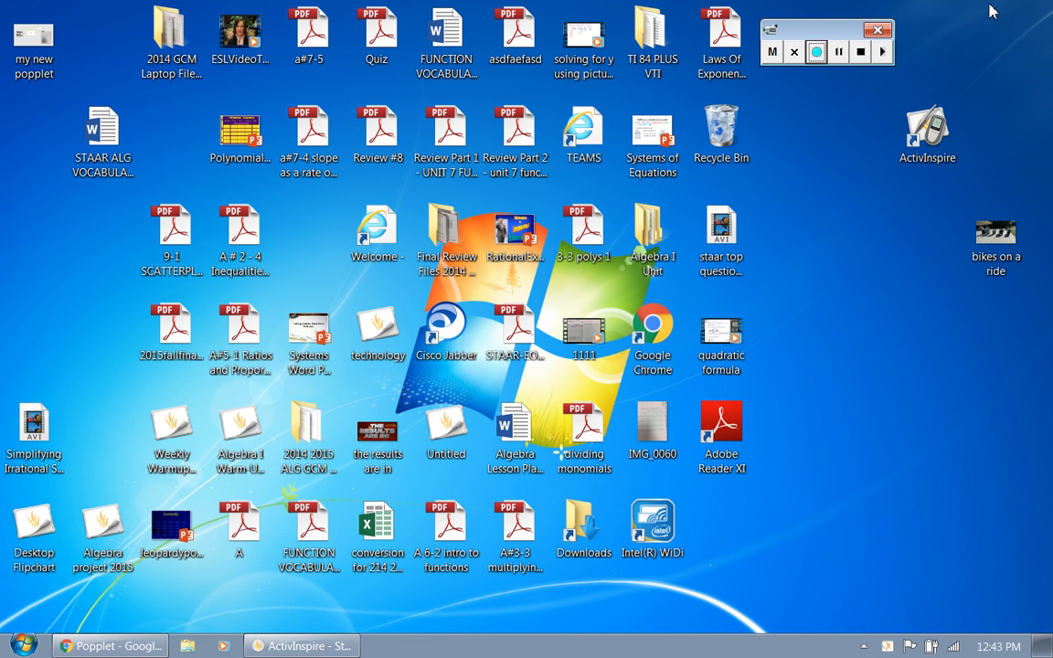
{"action": "left_click", "coordinate": [815, 52]}
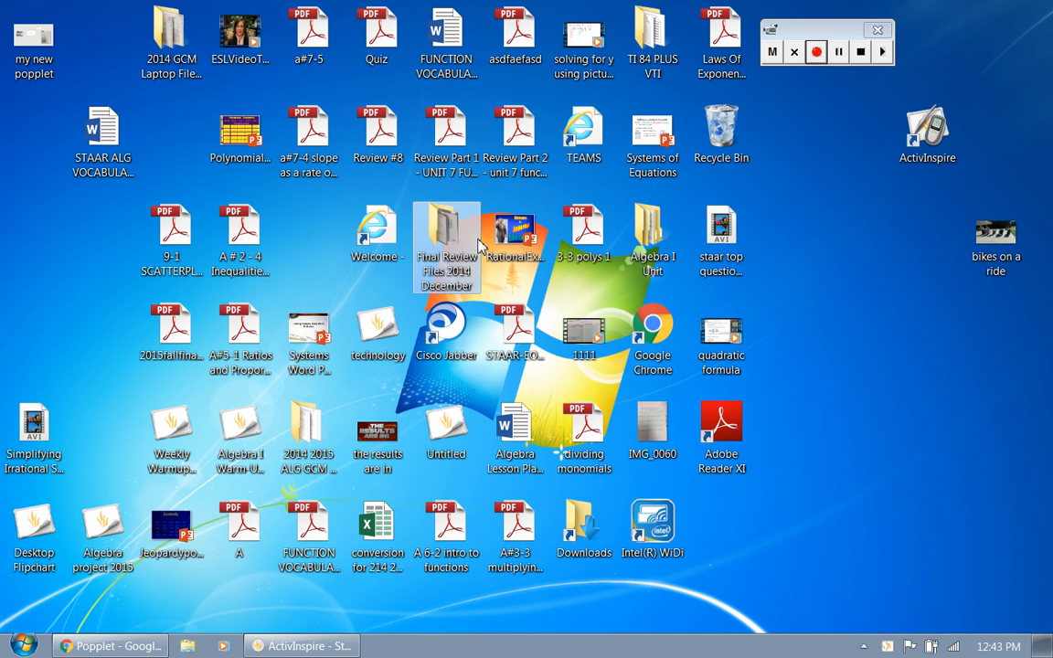